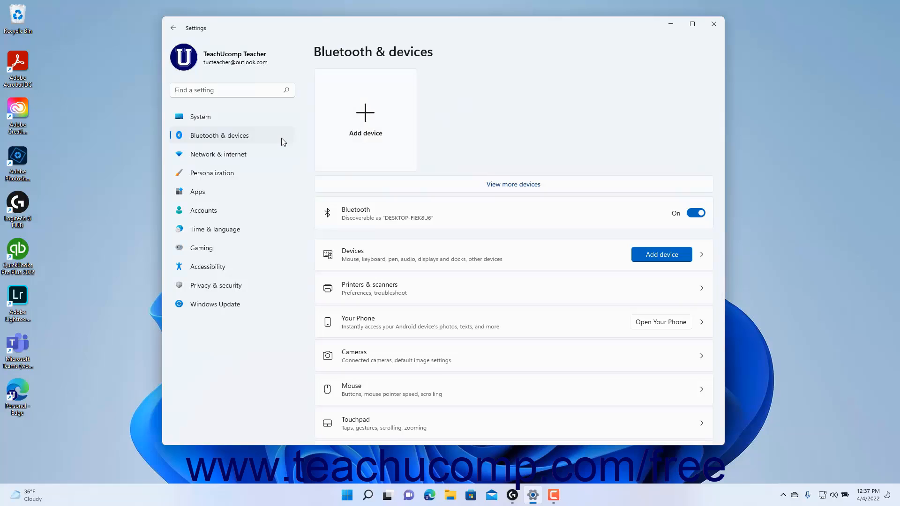
Scroll down the Bluetooth & devices page to reach the AutoPlay entry.
{"action": "scroll", "scroll_direction": "down", "scroll_amount": 3}
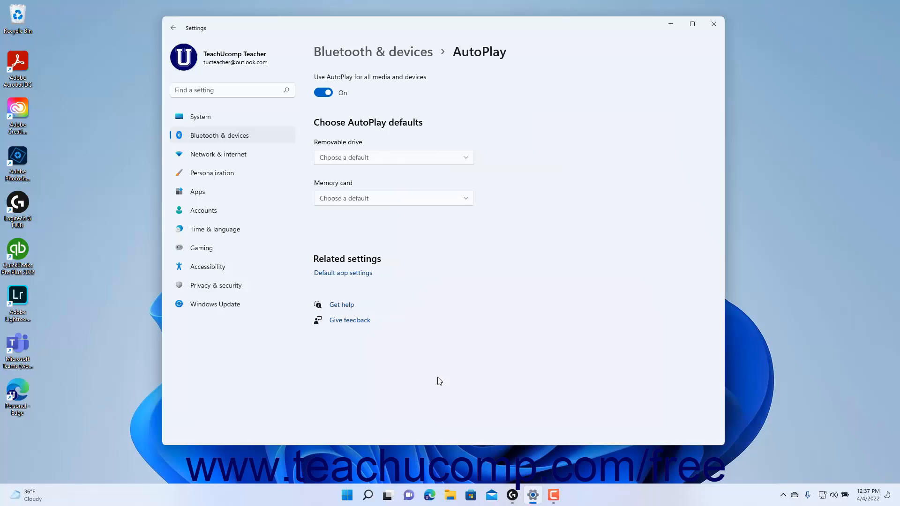
{"action": "mouse_move", "coordinate": [378, 175]}
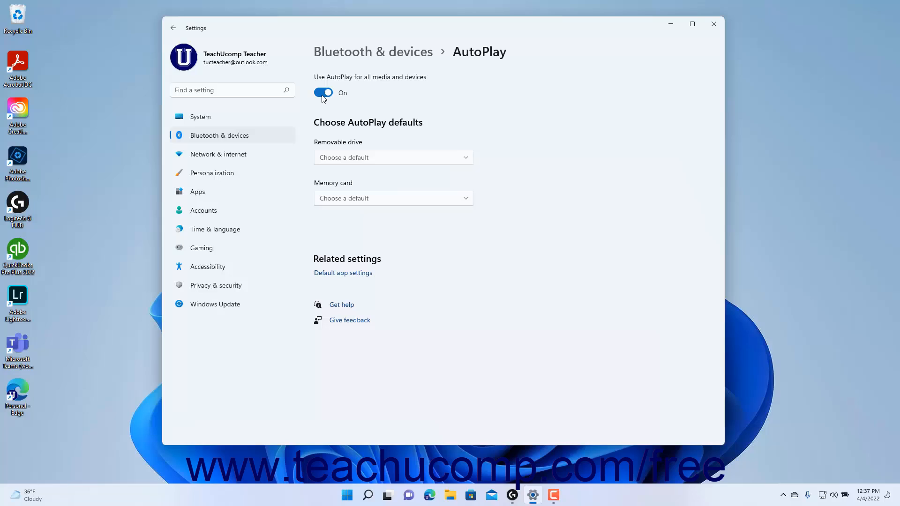
{"action": "left_click", "coordinate": [322, 92]}
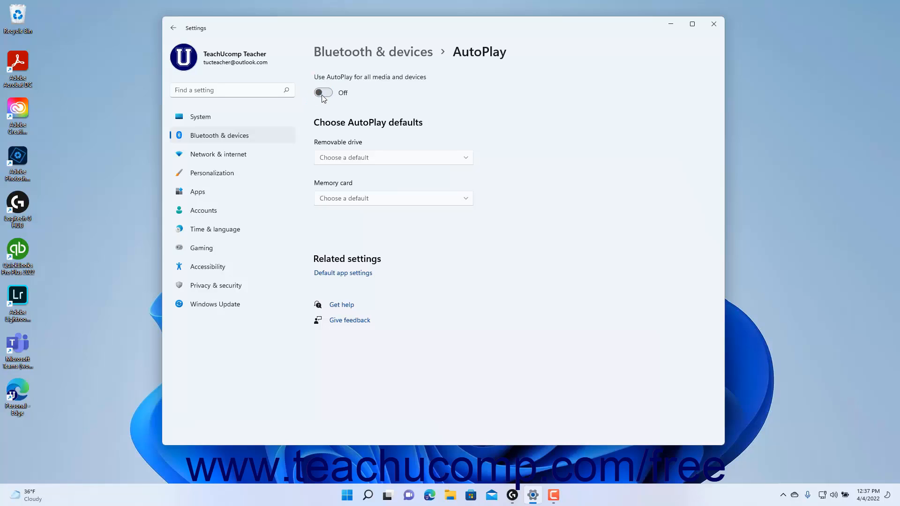
{"action": "left_click", "coordinate": [323, 92]}
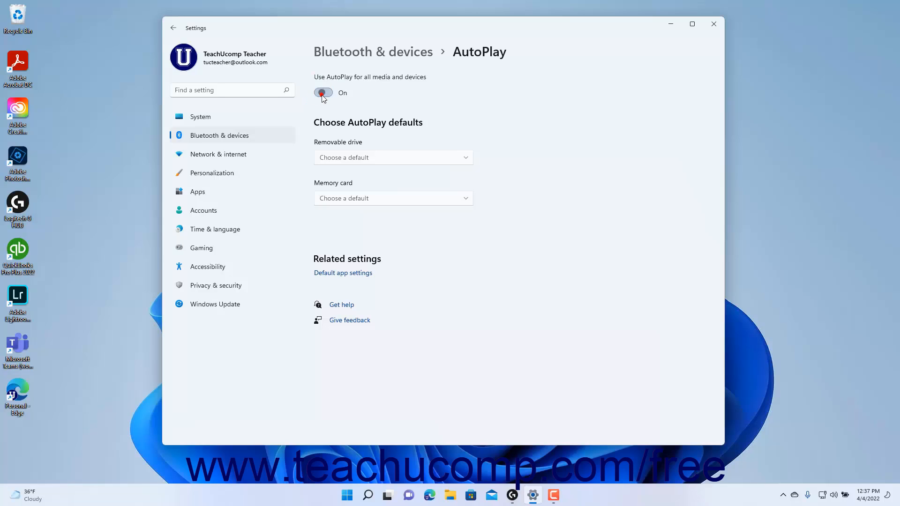
{"action": "left_click", "coordinate": [322, 93]}
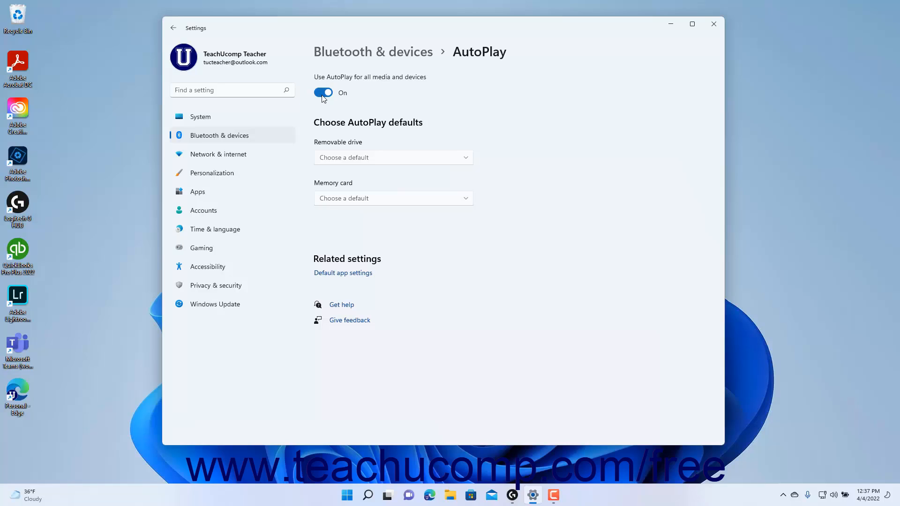
{"action": "mouse_move", "coordinate": [363, 153]}
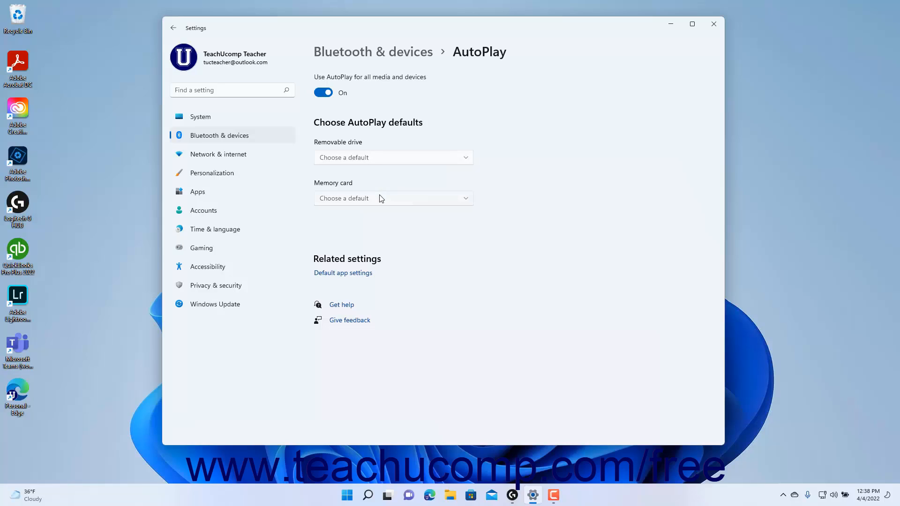
{"action": "mouse_move", "coordinate": [468, 166]}
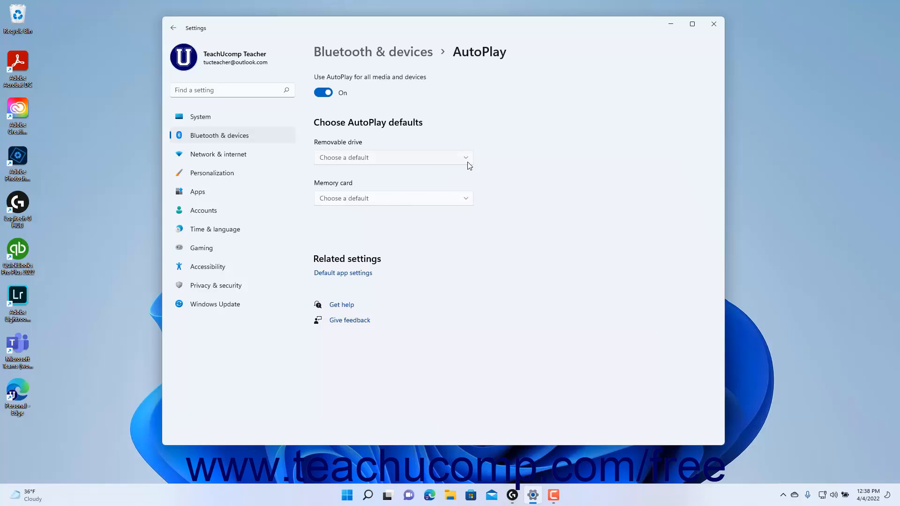
Review the Removable drive AutoPlay options, then close Settings with AutoPlay left on.
{"action": "left_click", "coordinate": [393, 158]}
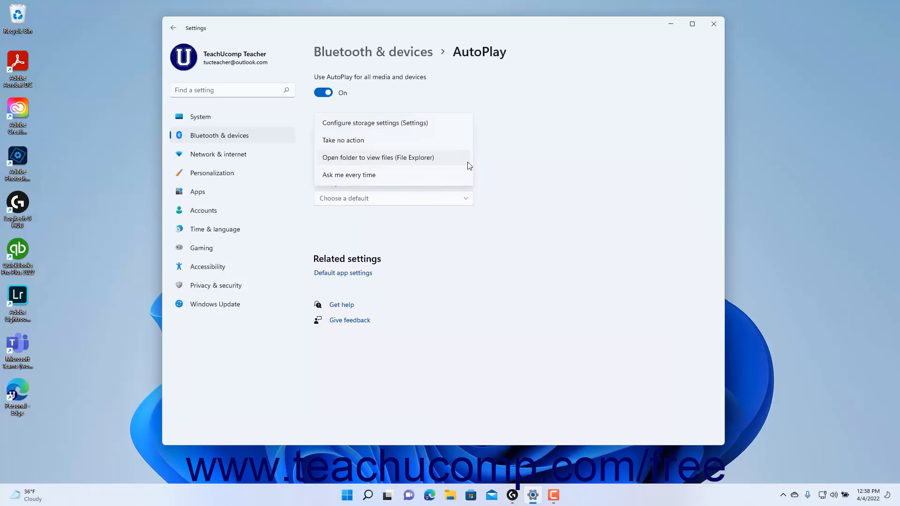
{"action": "mouse_move", "coordinate": [507, 168]}
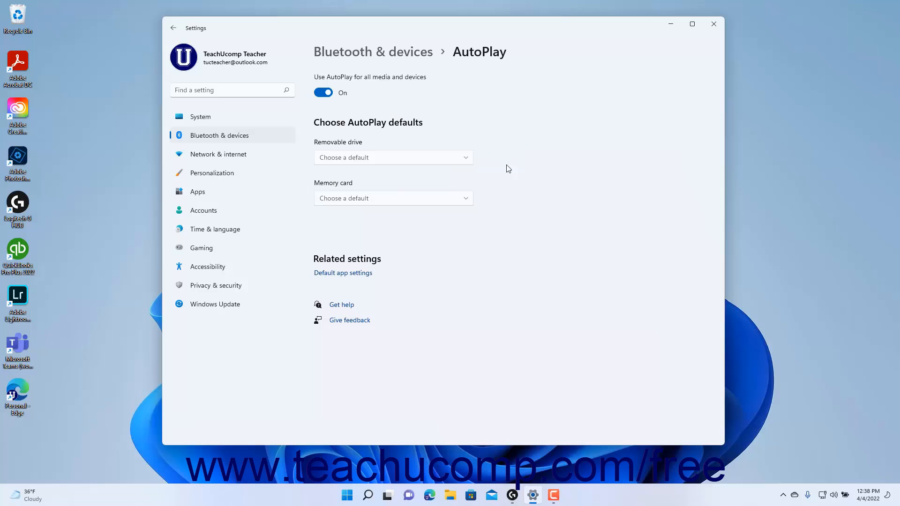
{"action": "mouse_move", "coordinate": [546, 165]}
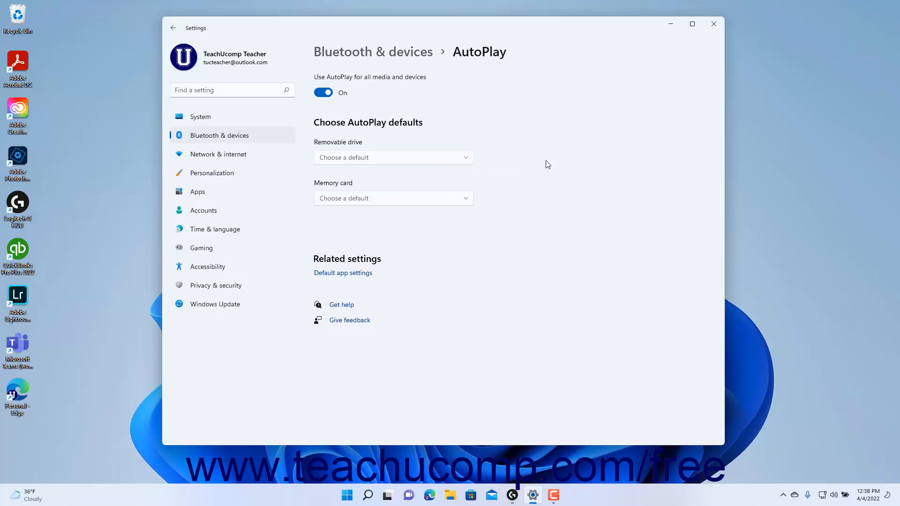
{"action": "mouse_move", "coordinate": [713, 24]}
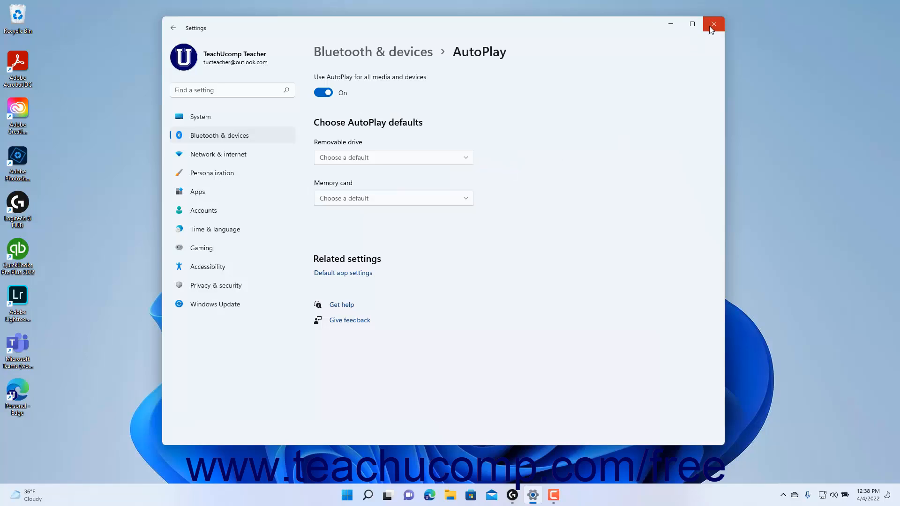
{"action": "left_click", "coordinate": [713, 24]}
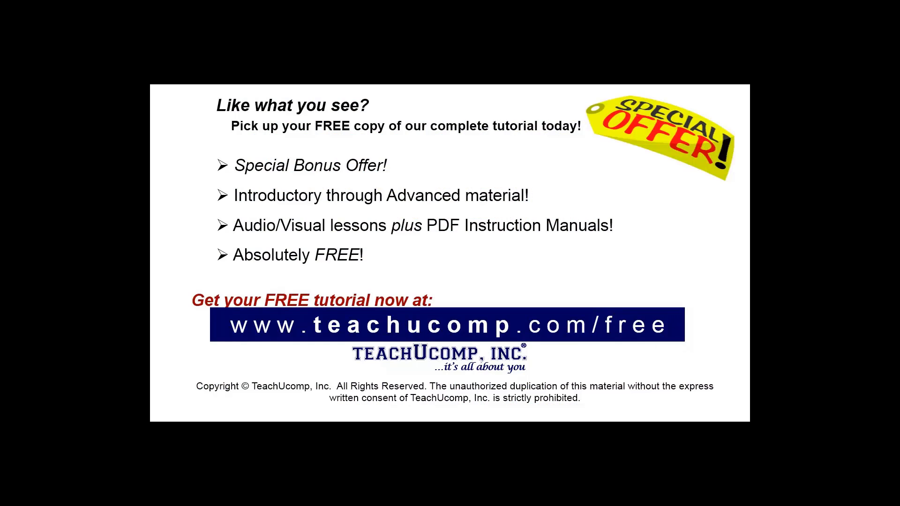